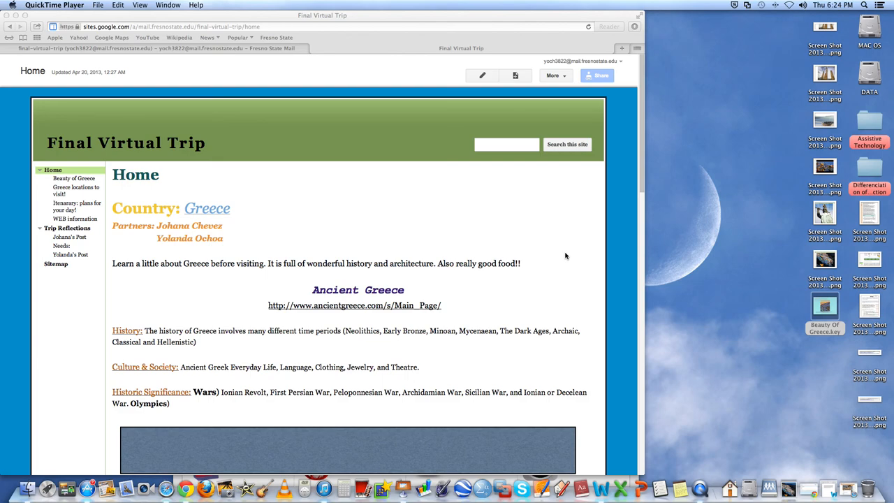
mouse_move(470, 250)
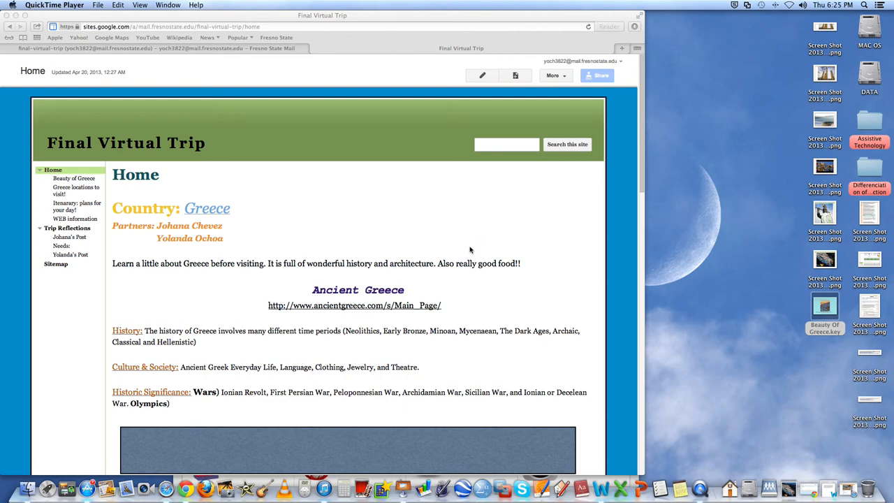
- Scroll up and down through the current page's brochure and content before moving on
scroll("down", 3)
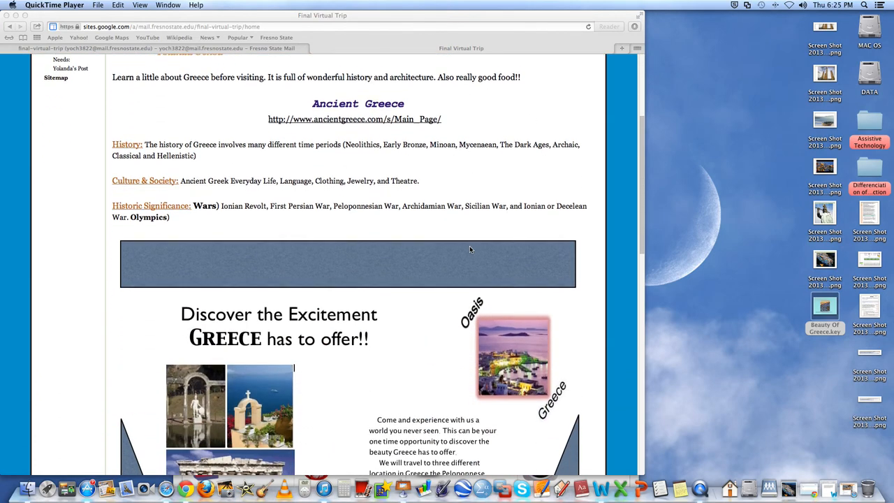
scroll("up", 3)
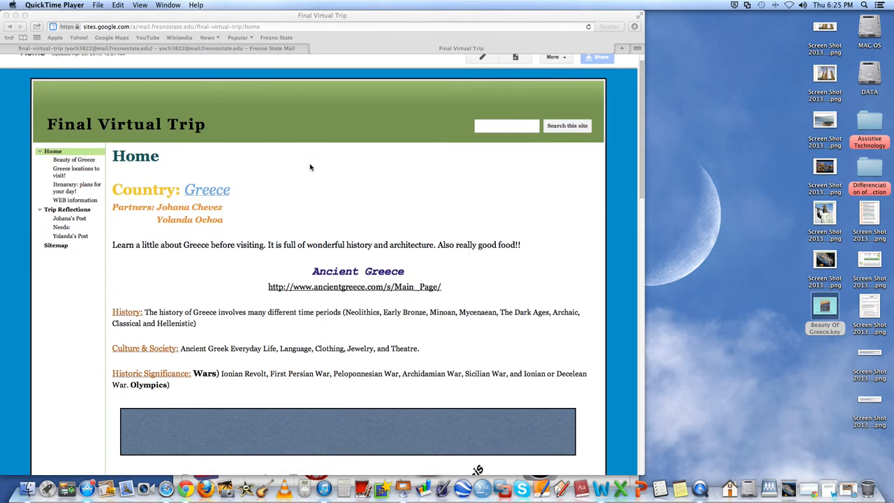
scroll("up", 3)
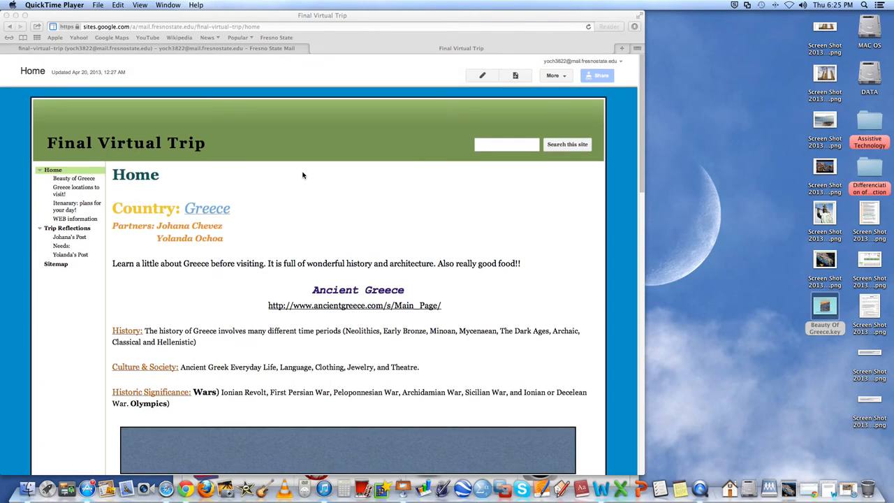
scroll("down", 3)
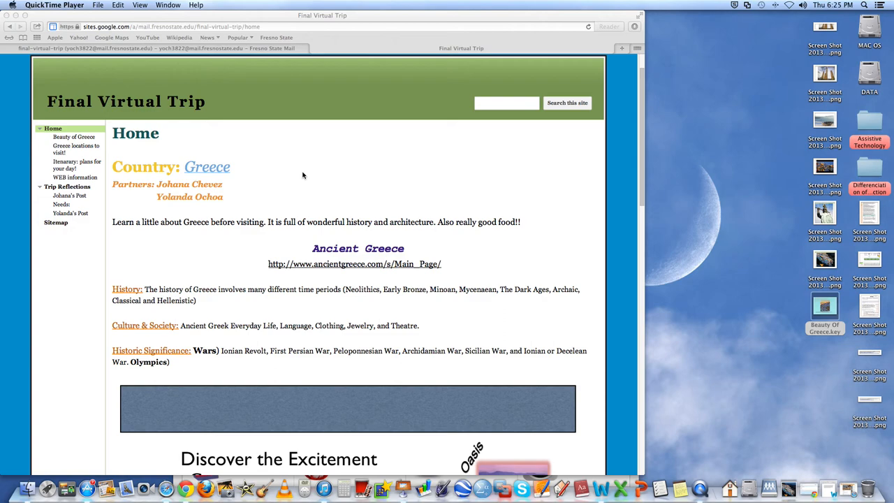
scroll("down", 3)
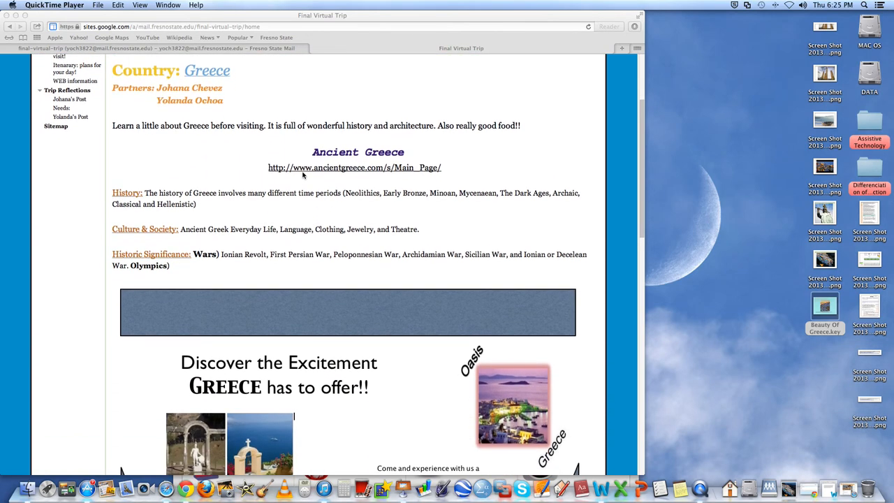
scroll("up", 3)
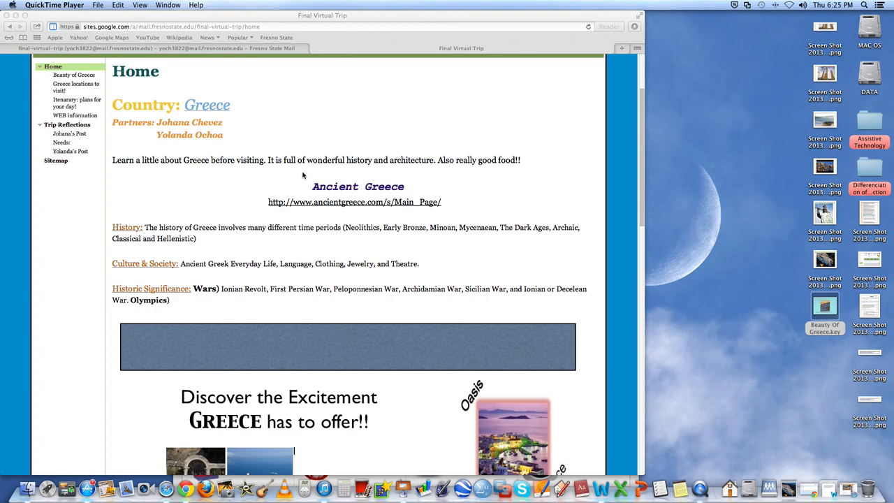
mouse_move(475, 266)
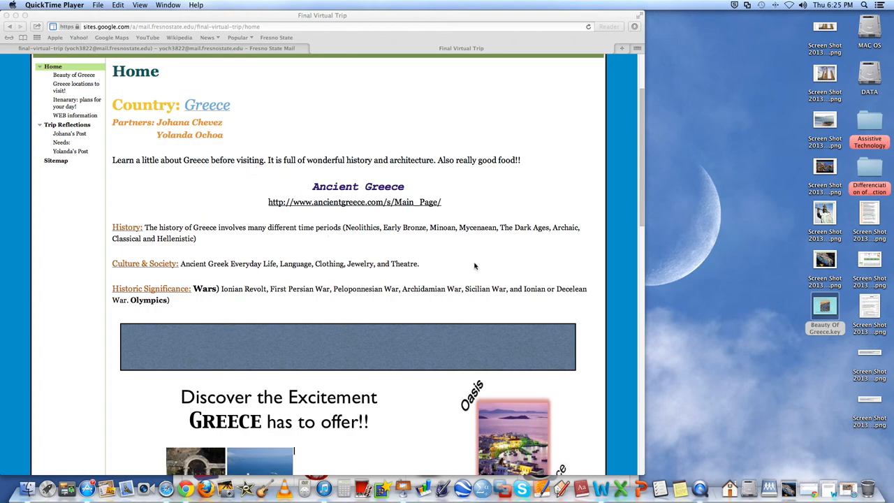
scroll("down", 3)
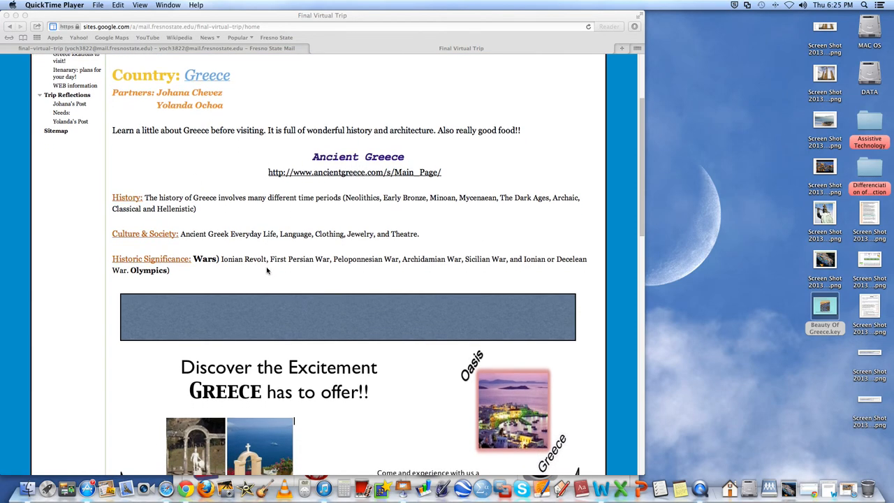
scroll("down", 3)
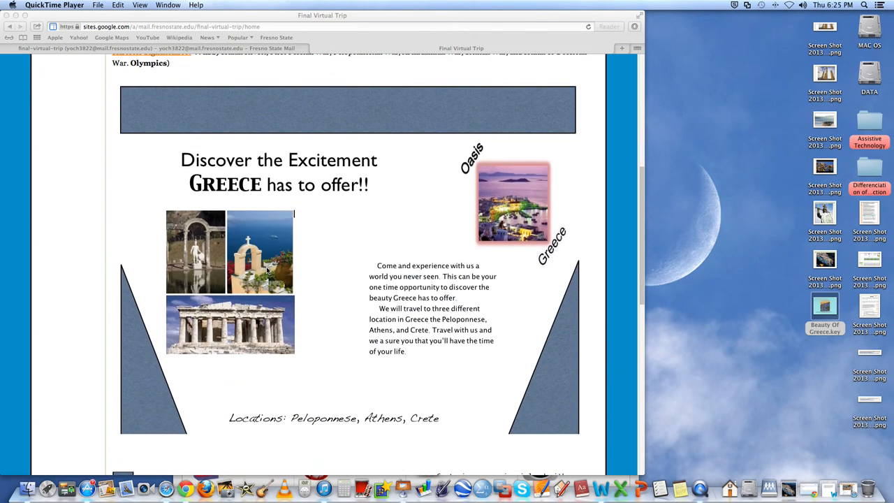
scroll("up", 3)
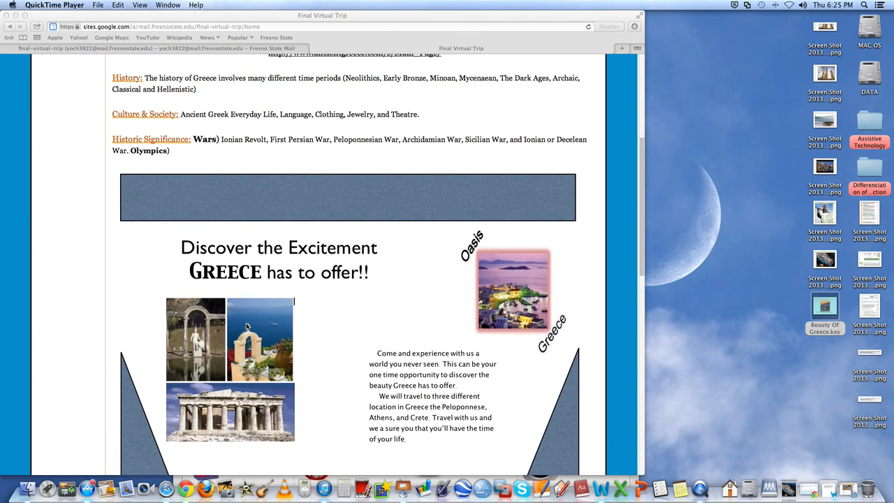
scroll("down", 3)
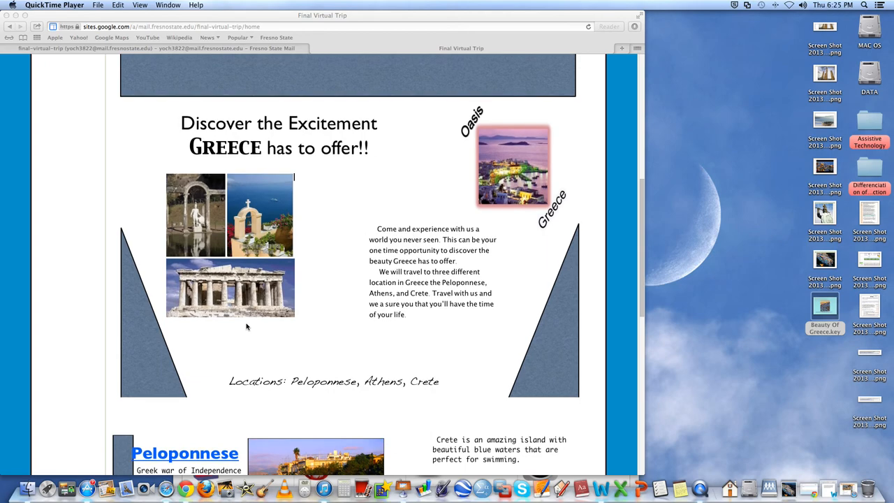
mouse_move(127, 276)
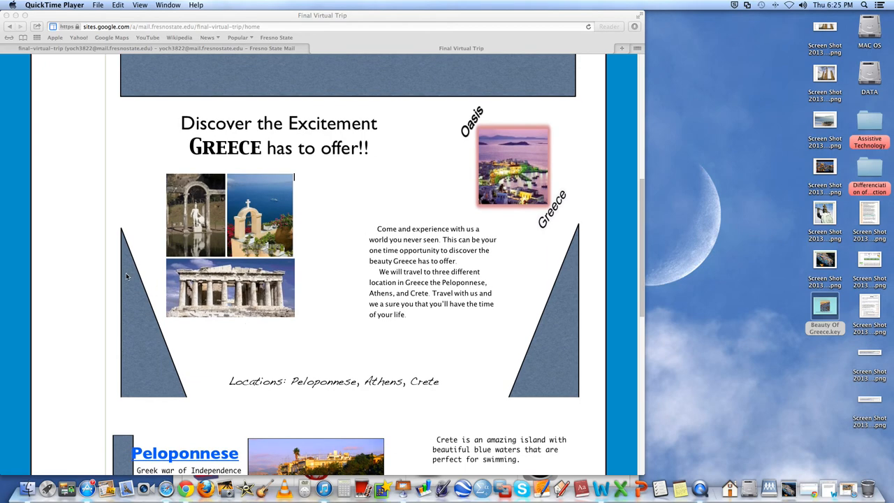
mouse_move(140, 310)
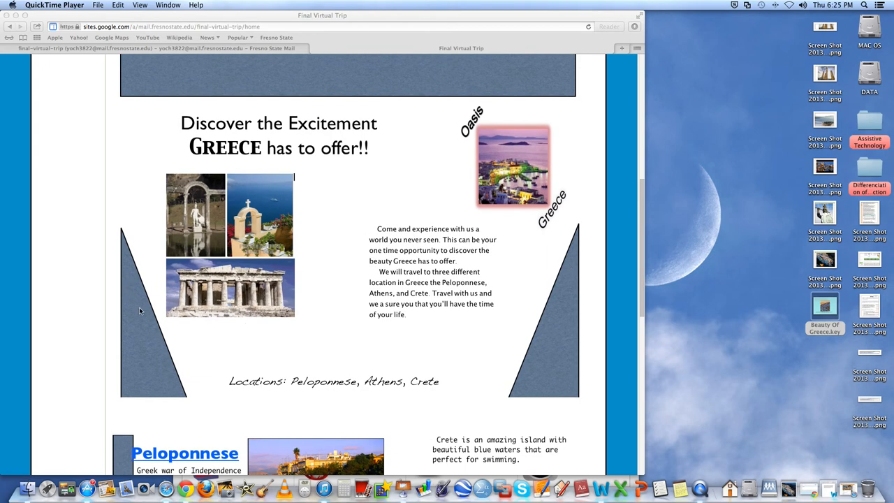
scroll("down", 3)
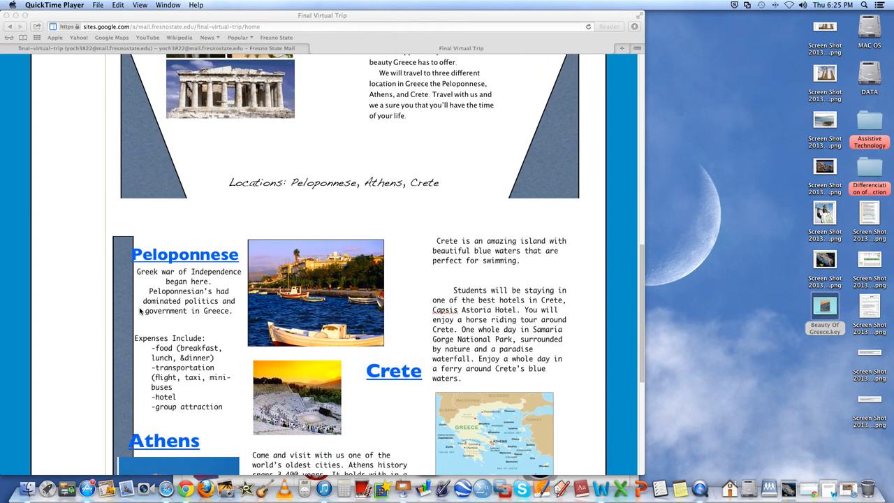
scroll("down", 3)
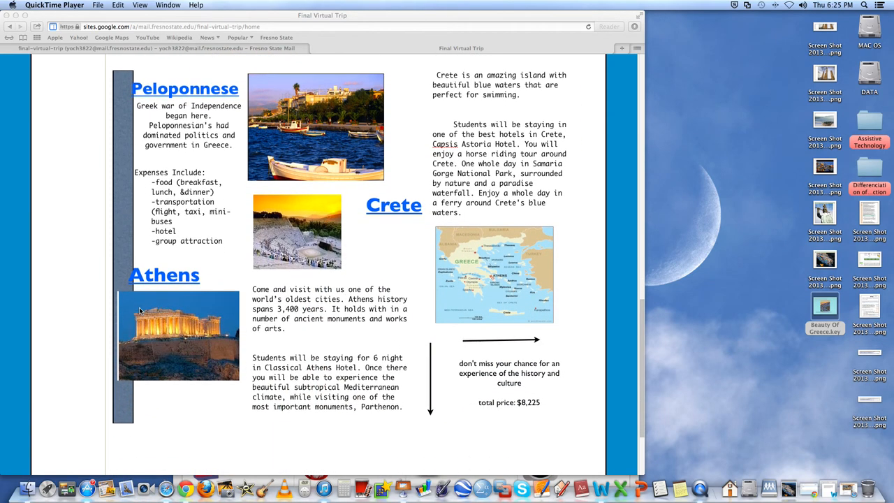
scroll("up", 3)
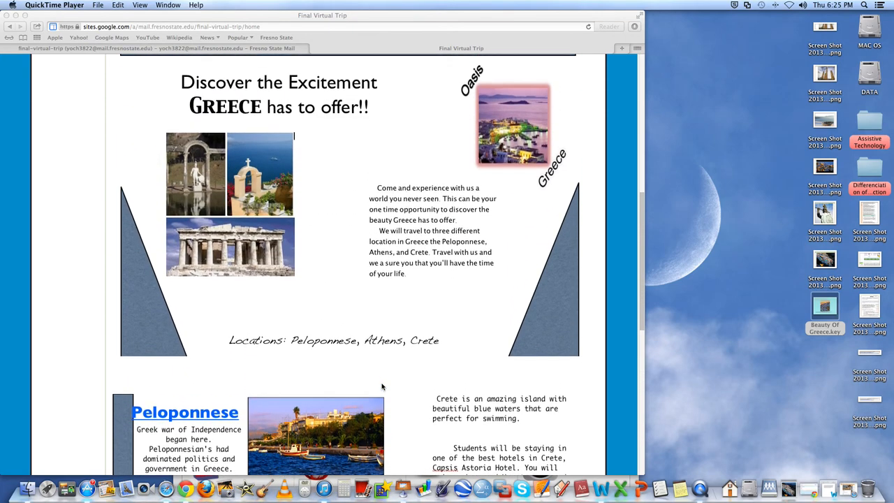
scroll("up", 3)
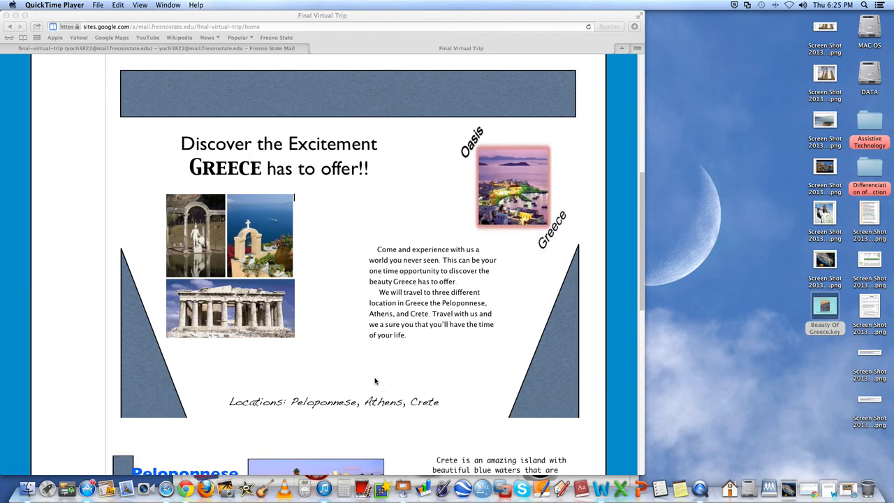
mouse_move(427, 92)
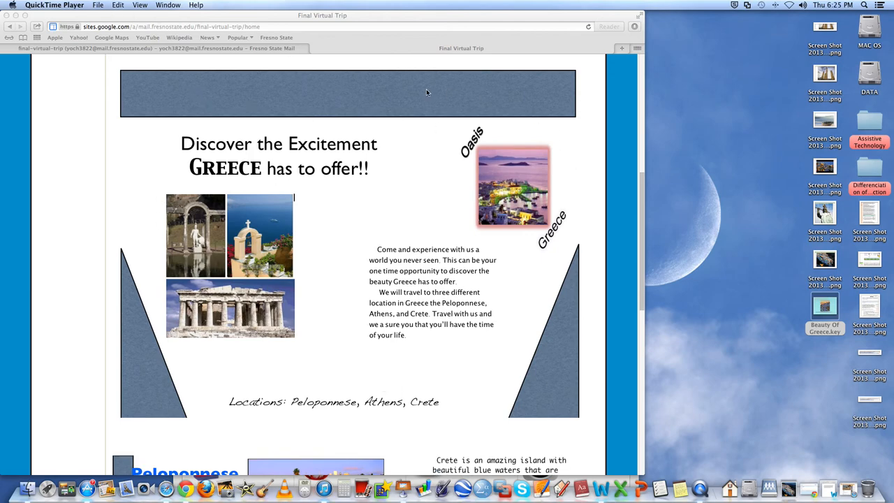
mouse_move(168, 236)
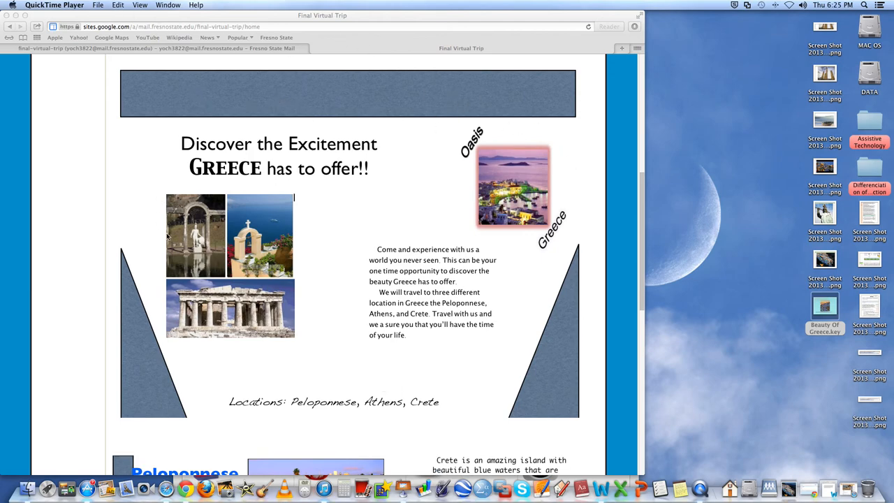
mouse_move(362, 288)
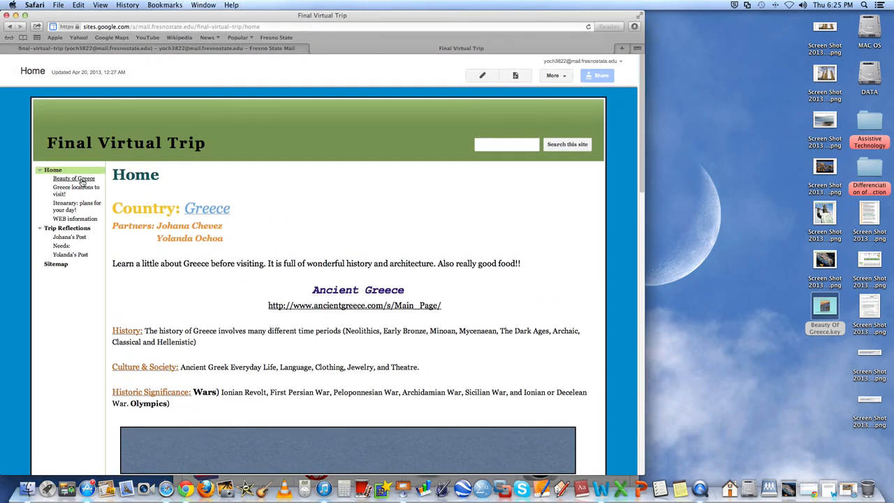
- Go to Beauty of Greece and scroll through its locations slideshow and attached .key file
left_click(73, 178)
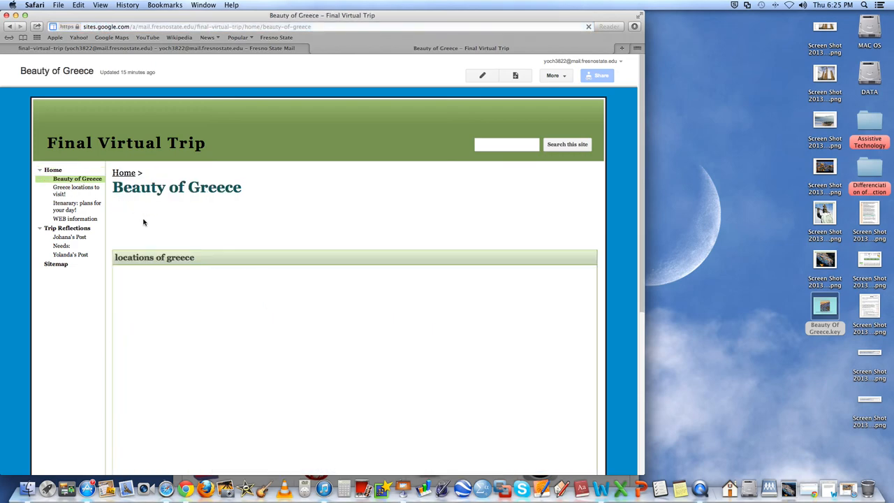
scroll("down", 3)
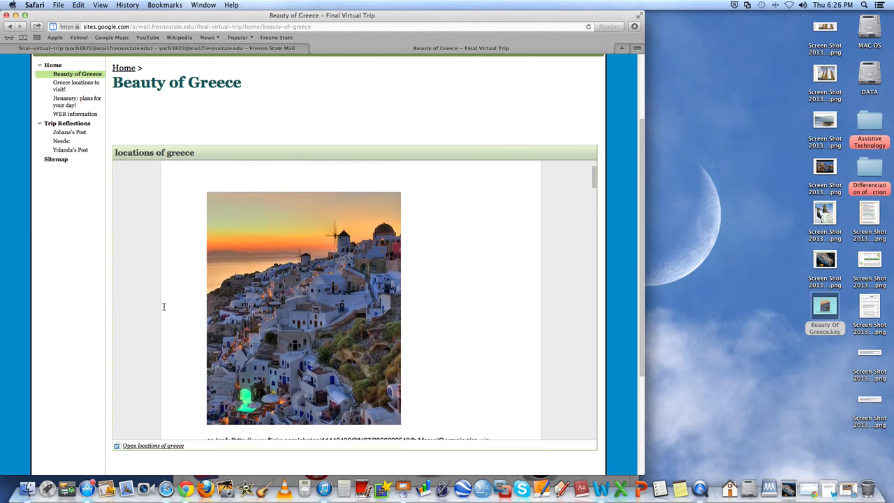
scroll("down", 3)
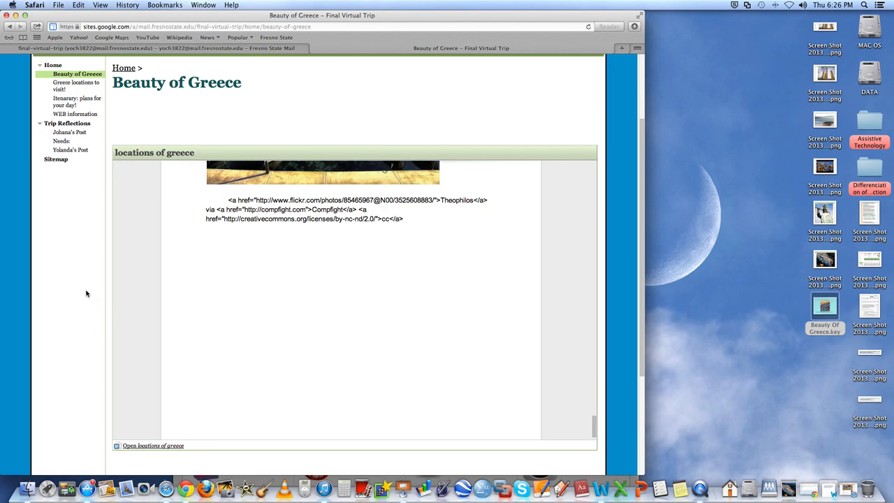
scroll("down", 3)
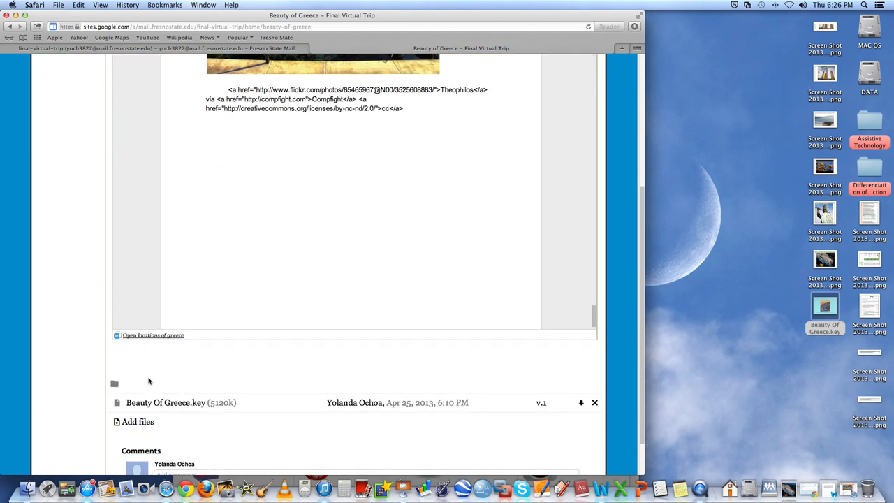
mouse_move(188, 397)
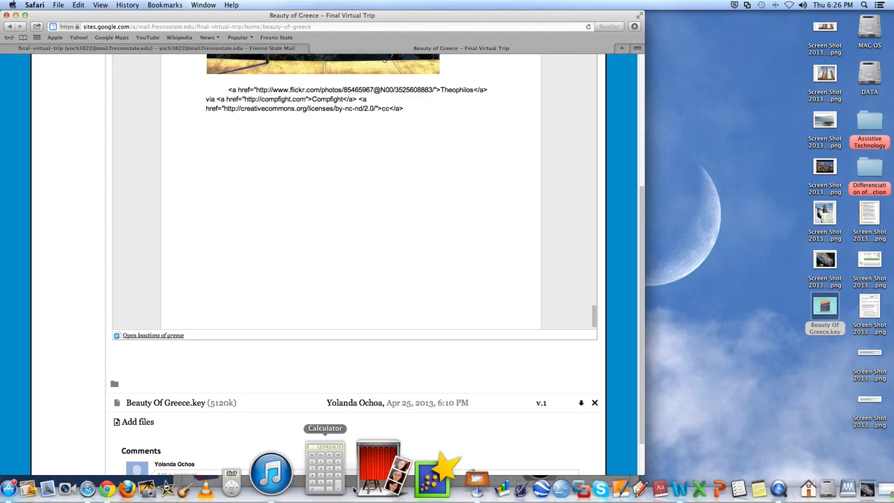
scroll("up", 3)
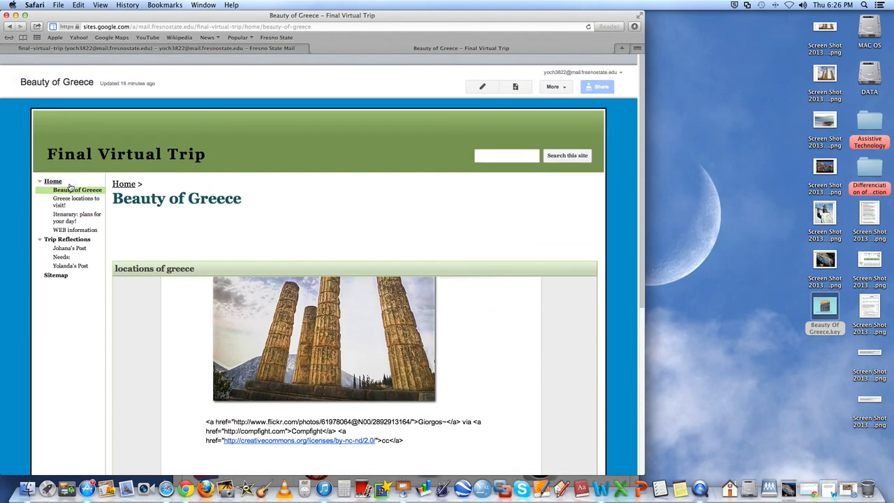
left_click(76, 198)
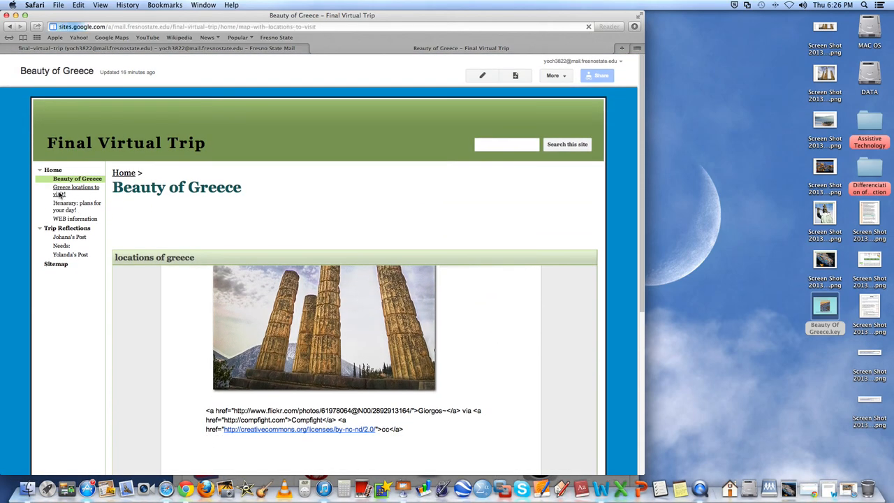
- Show the Greece Trip map and read the Delphi Theatre and Metéora pin descriptions
left_click(76, 190)
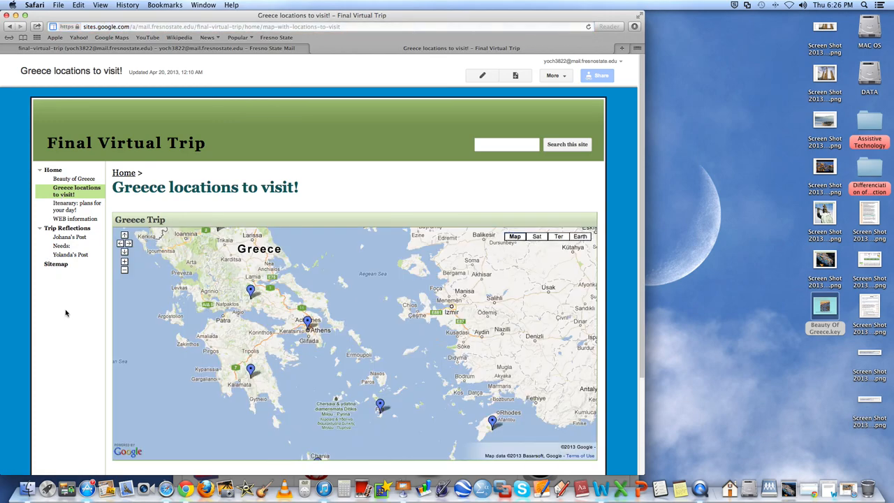
mouse_move(77, 342)
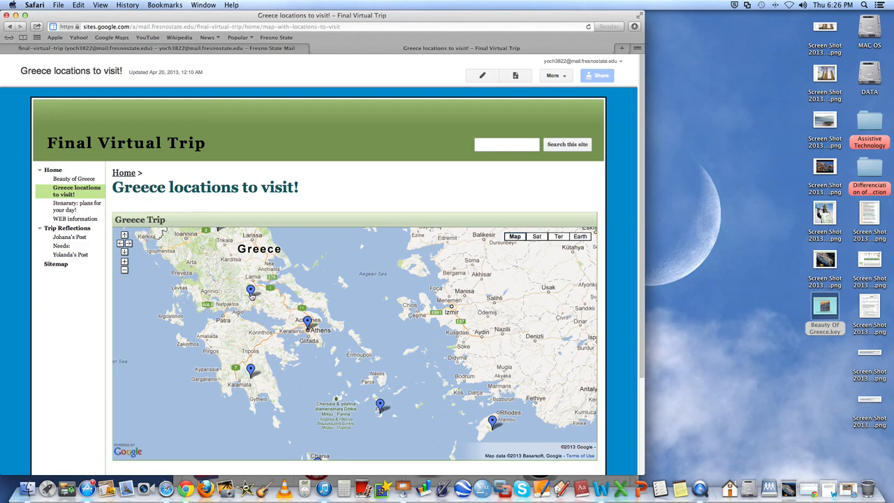
scroll("down", 3)
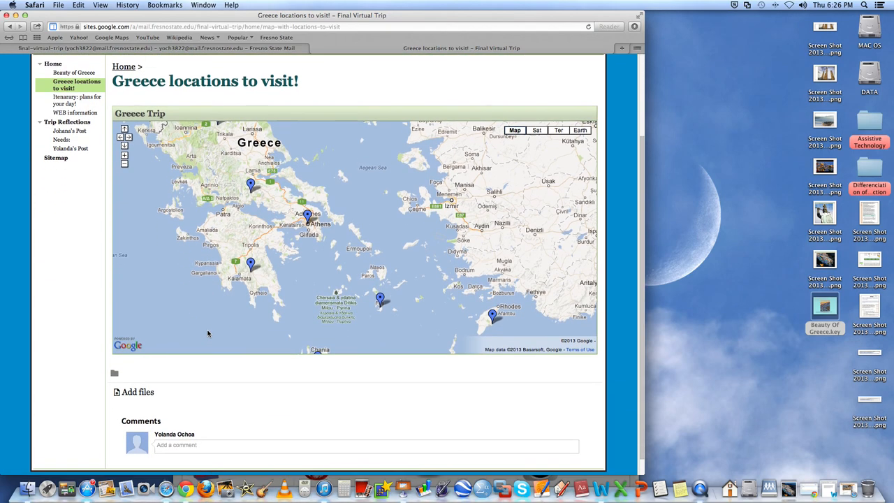
scroll("up", 3)
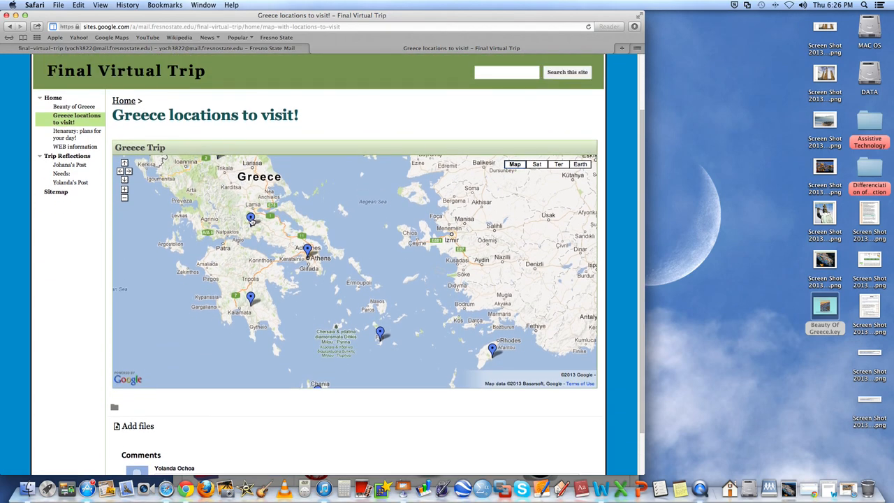
left_click(251, 218)
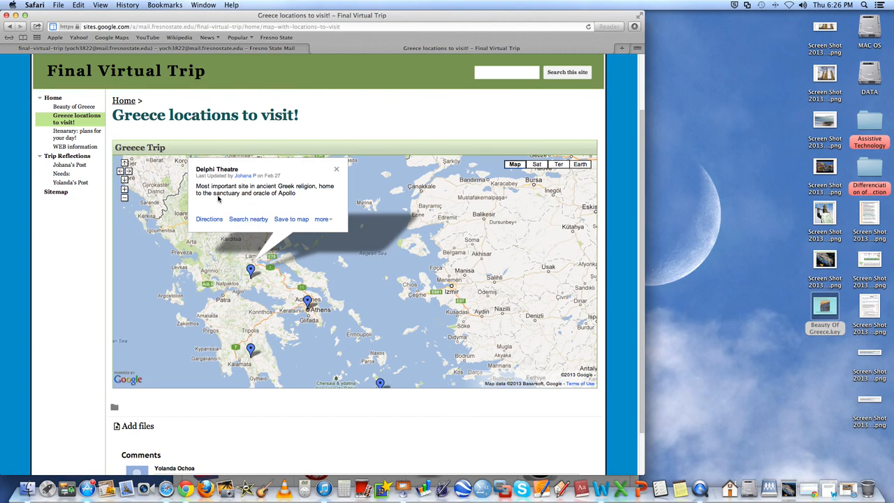
mouse_move(297, 312)
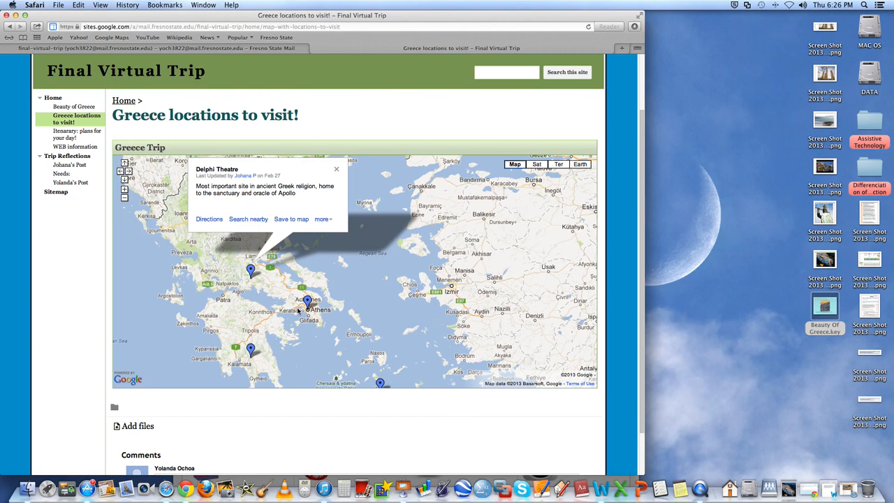
left_click(307, 335)
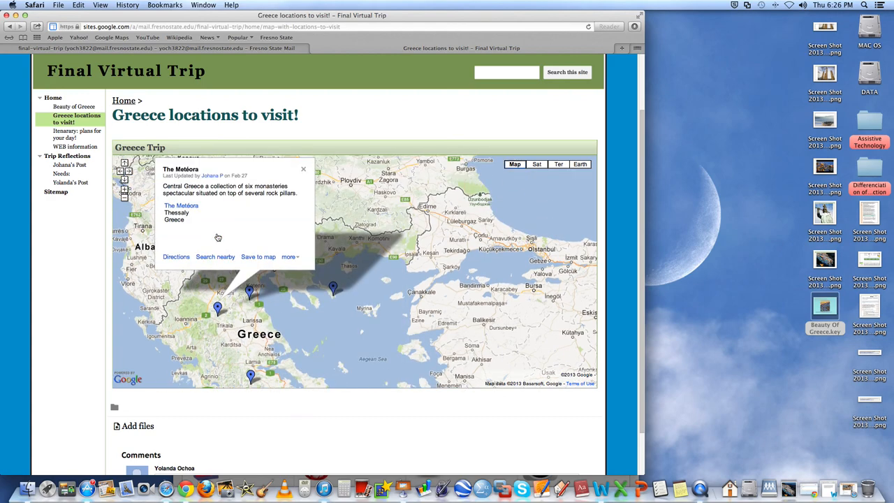
- Read the Mt Athos and Mt Olympus pin descriptions on the trip map
scroll("down", 3)
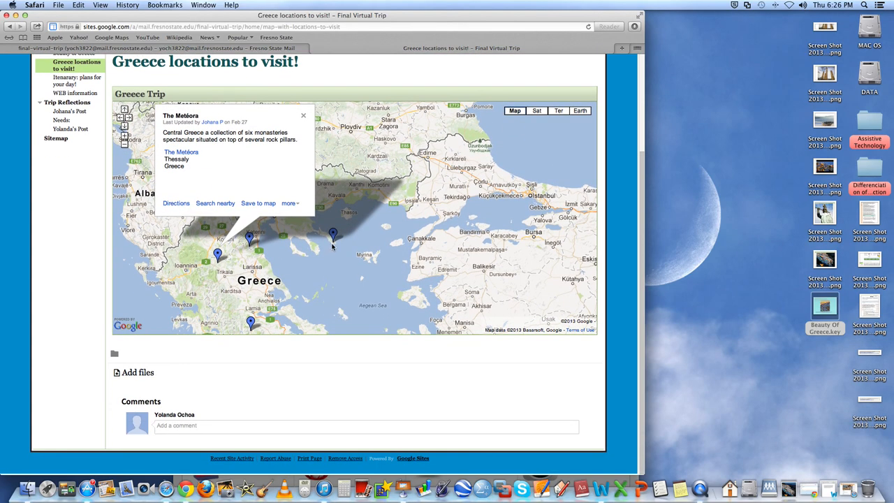
left_click(333, 234)
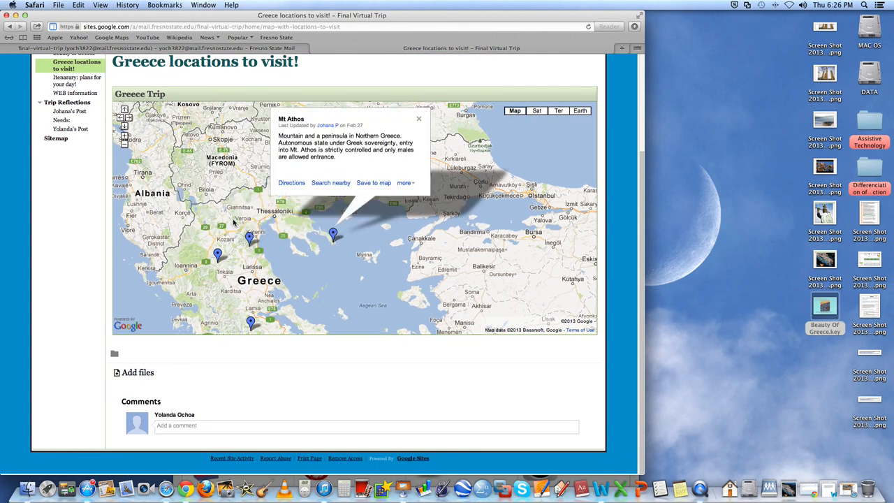
left_click(250, 239)
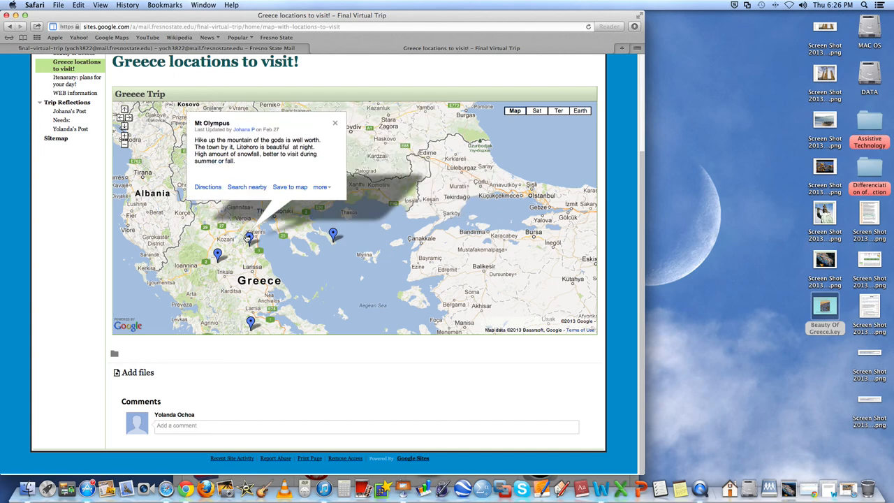
scroll("up", 3)
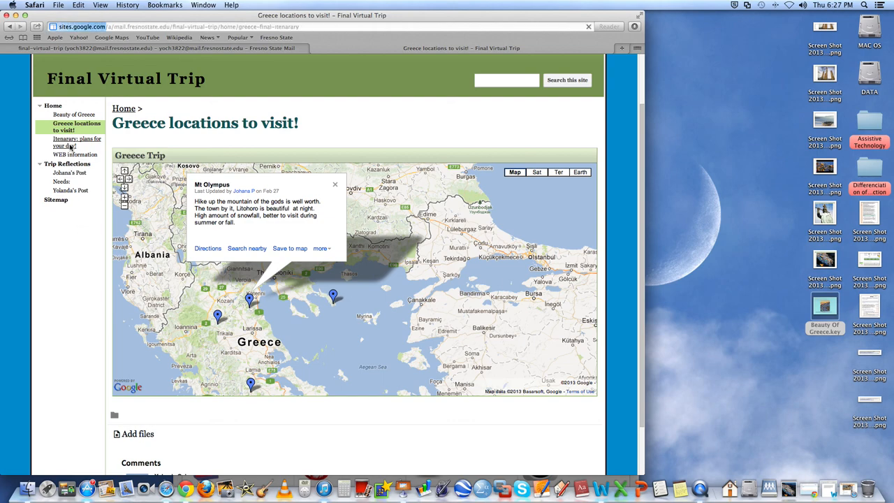
- Go to 'Itenarary: plans for your day!' and scroll down the Greece Final Itenarary schedule
left_click(77, 142)
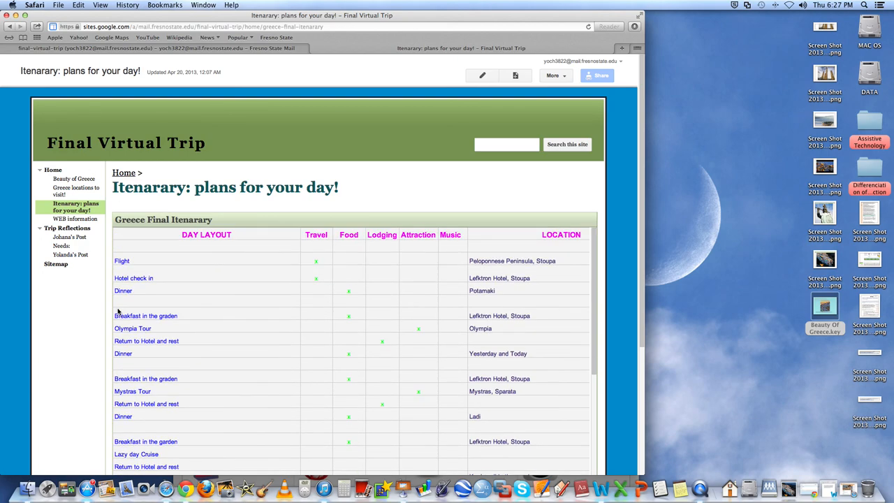
scroll("down", 3)
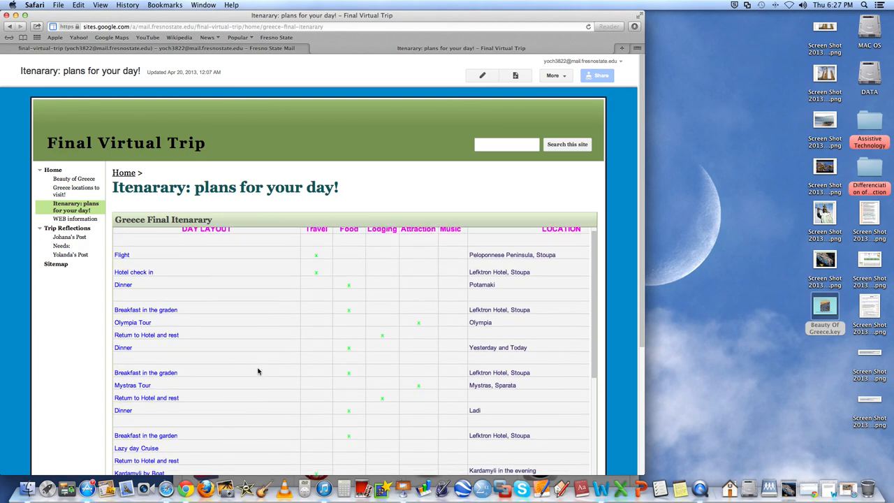
scroll("down", 3)
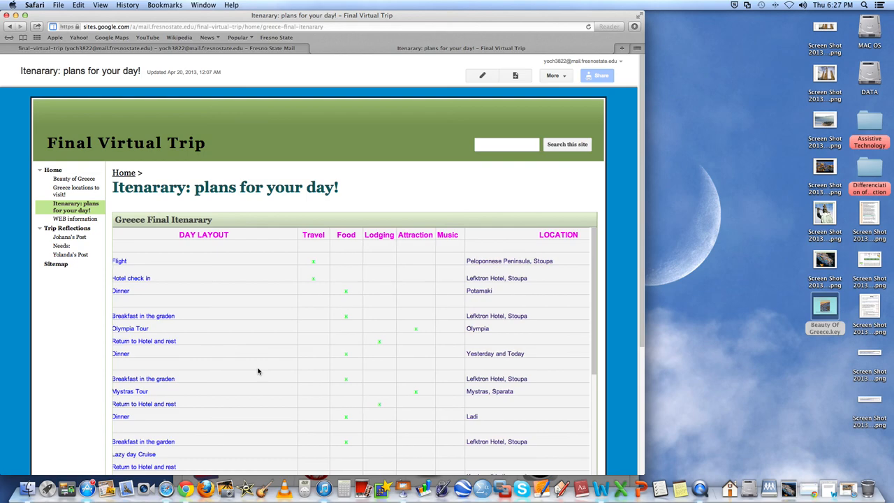
scroll("down", 3)
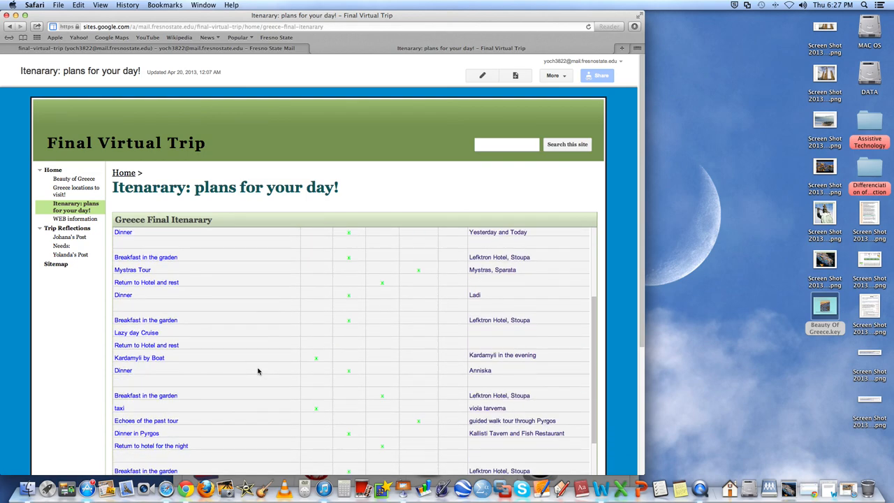
scroll("up", 3)
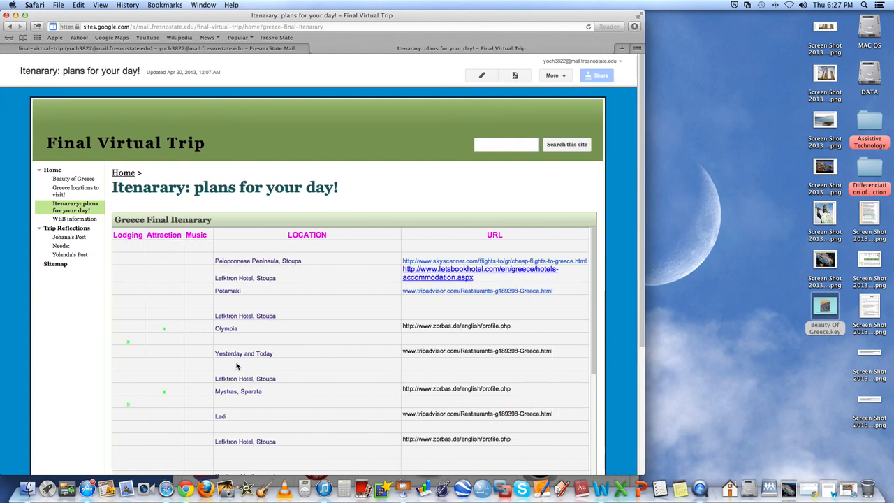
- Scroll the rest of the itinerary spreadsheet and back to its top, then head to WEB information
scroll("down", 3)
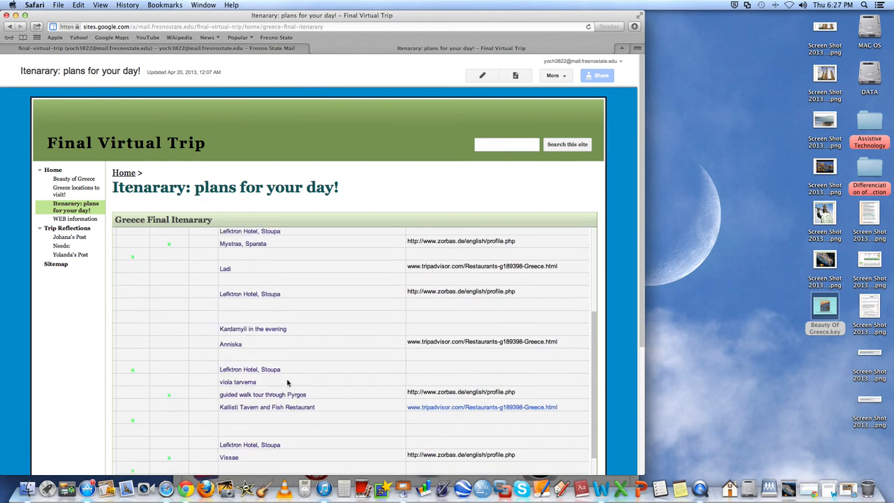
scroll("down", 3)
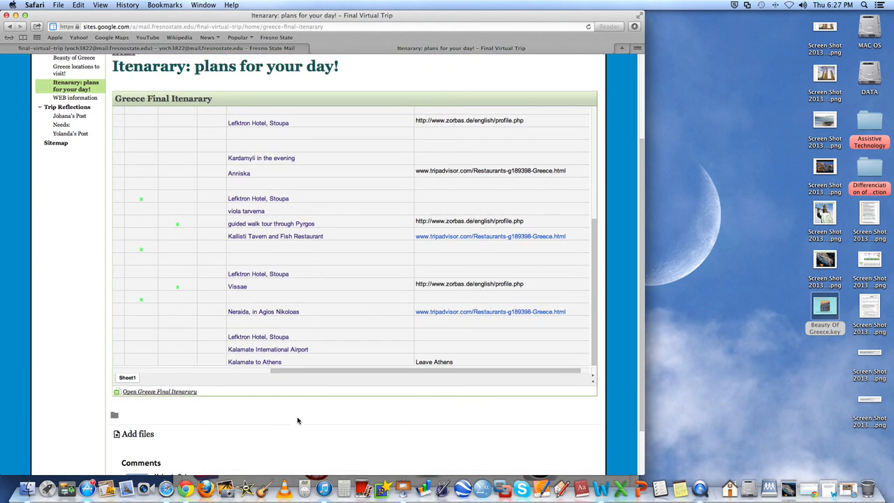
scroll("up", 3)
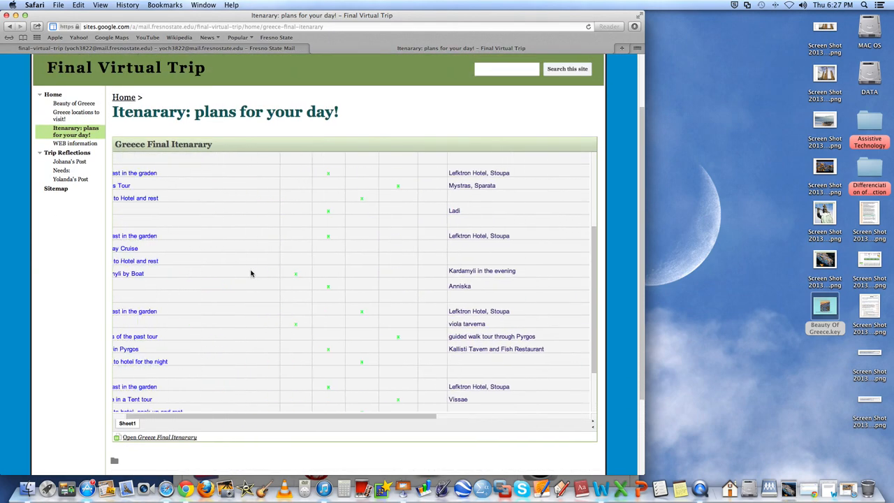
scroll("up", 3)
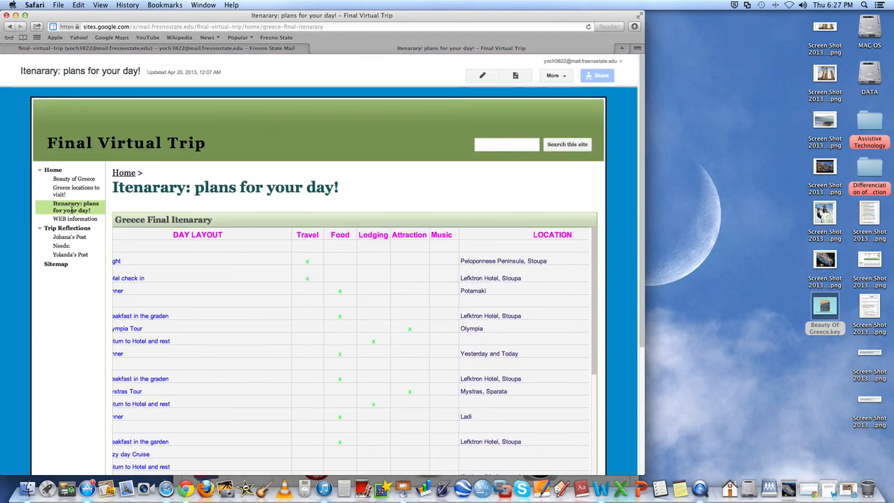
mouse_move(131, 299)
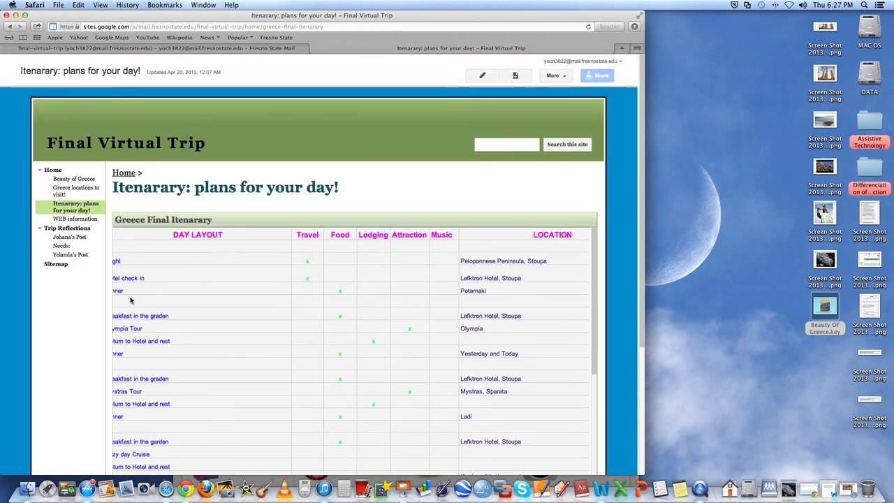
left_click(74, 219)
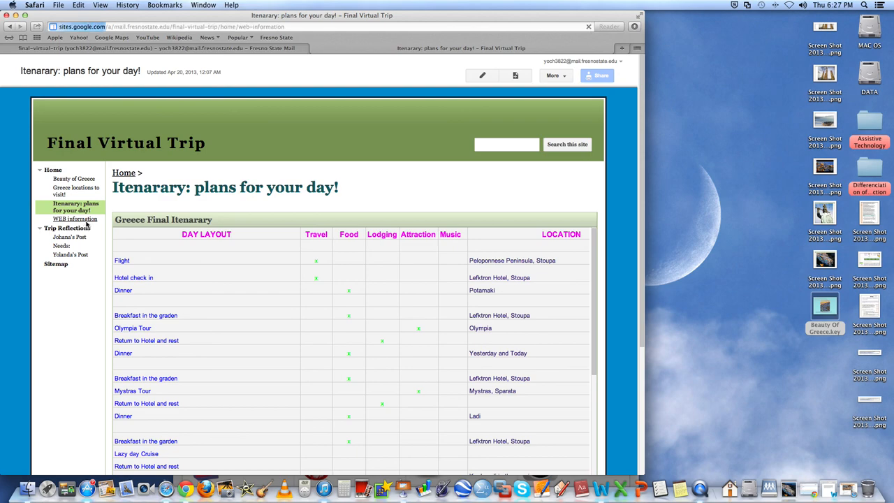
- View the WEB information bibliography, then return to Beauty of Greece showing the Santorini photo
left_click(74, 219)
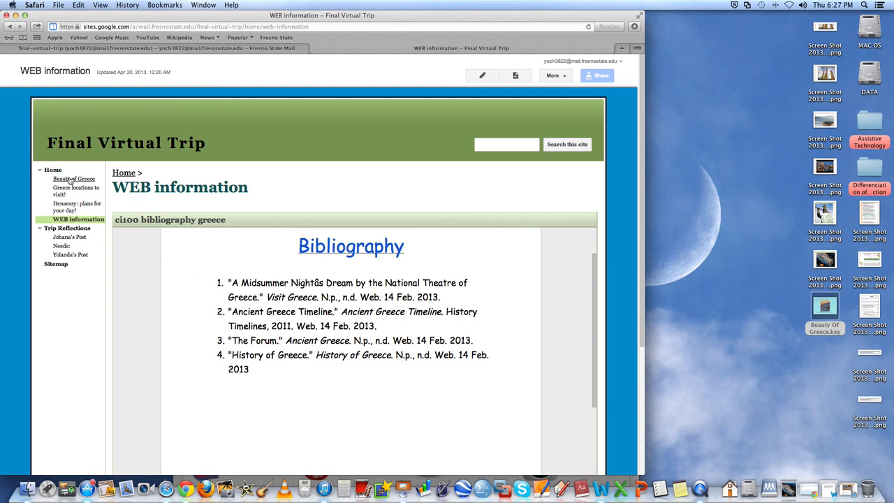
left_click(74, 178)
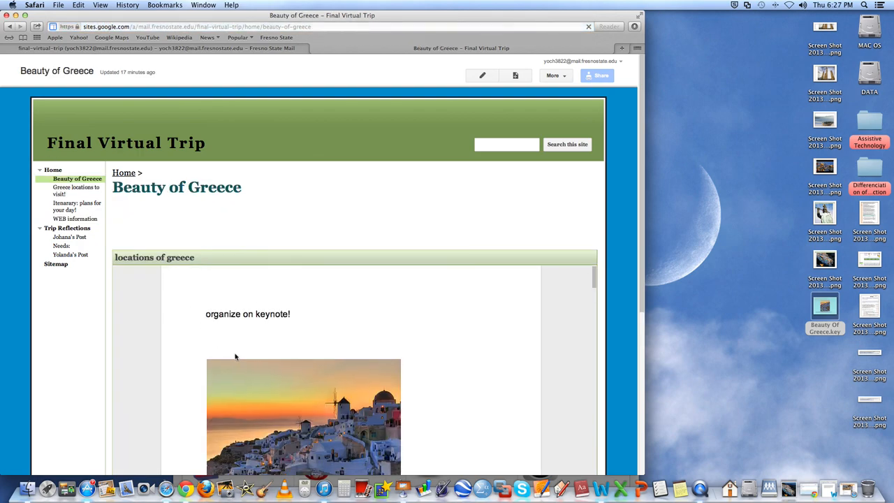
scroll("down", 3)
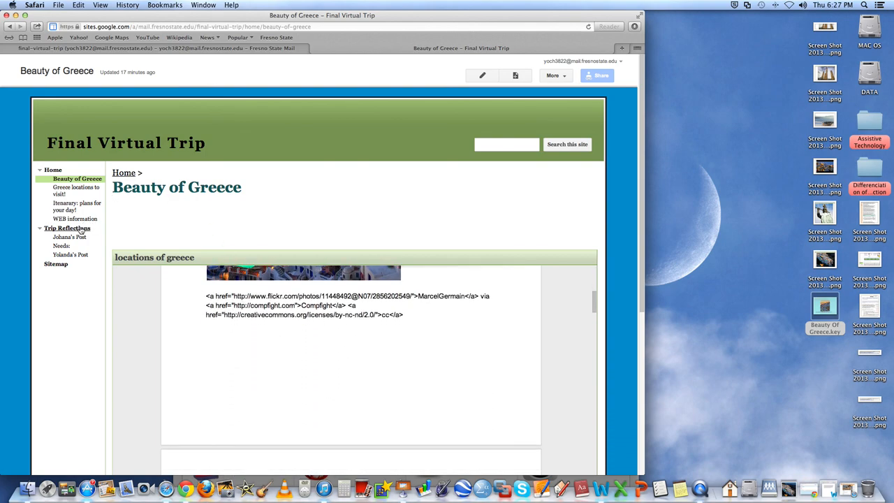
- View the Trip Reflections posts, then return to the Greece locations to visit! map
left_click(67, 228)
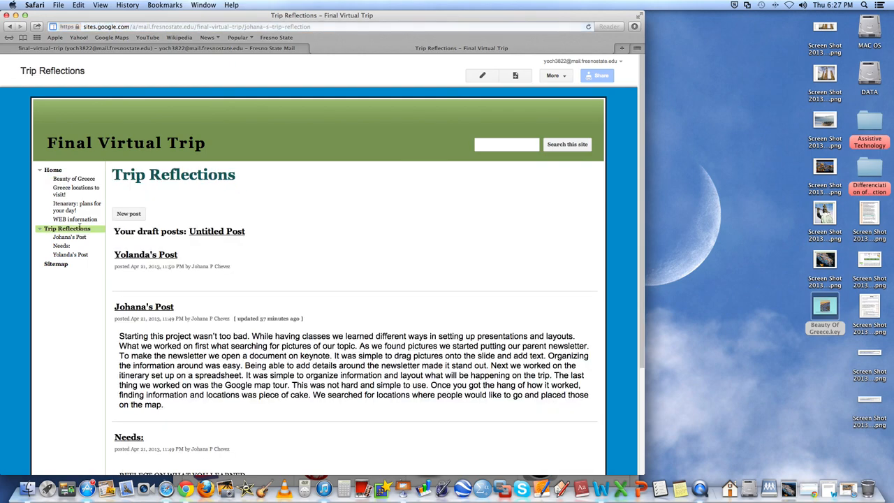
mouse_move(76, 190)
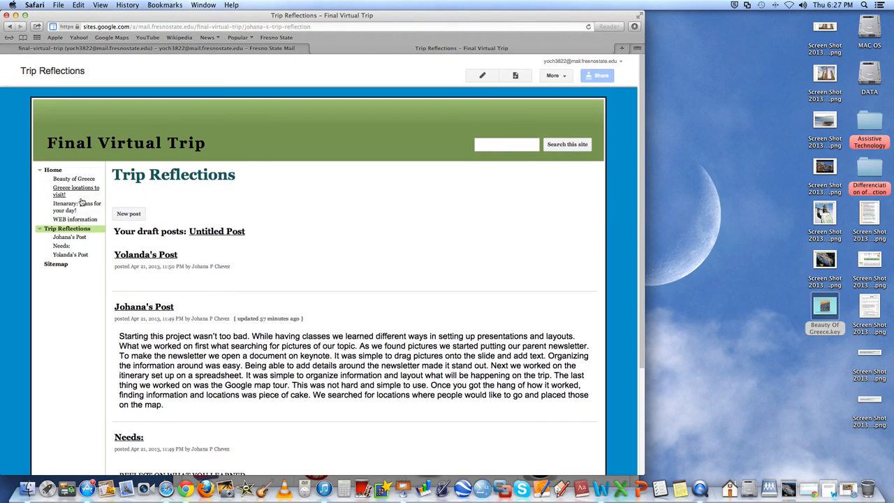
left_click(75, 191)
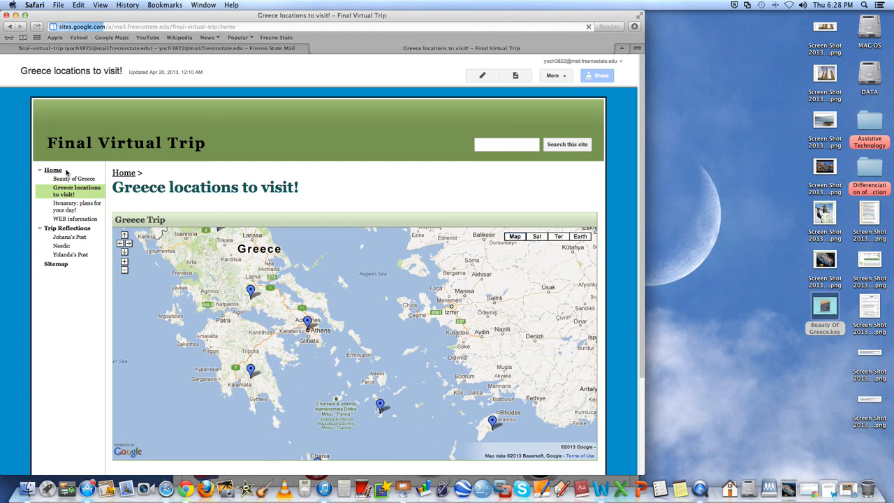
- Return to Home and scroll its Greece overview, trip flyer and total price back to the top
left_click(53, 170)
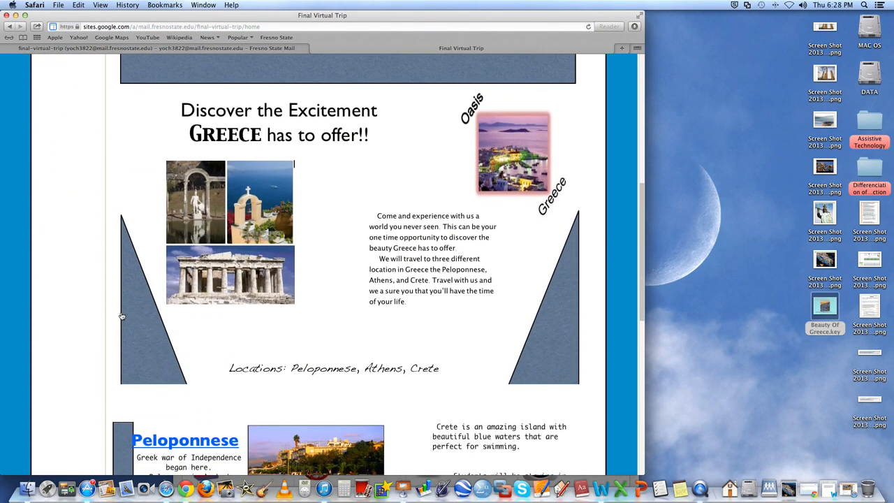
scroll("down", 3)
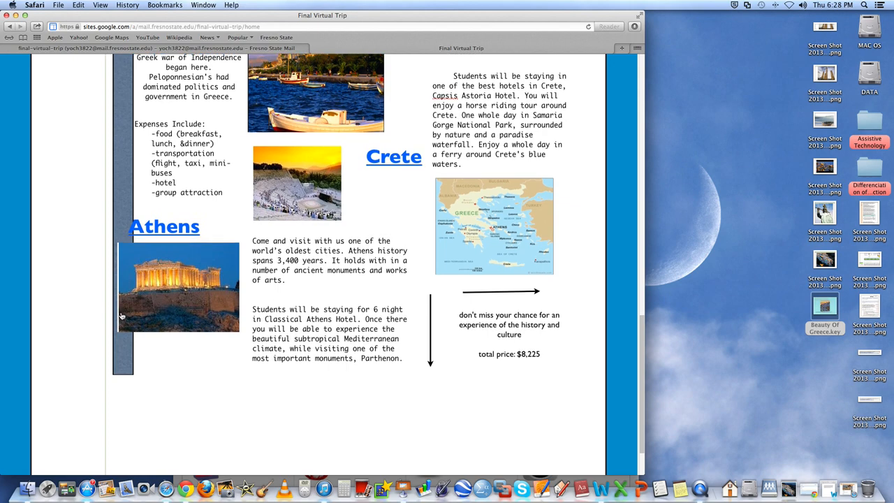
scroll("up", 3)
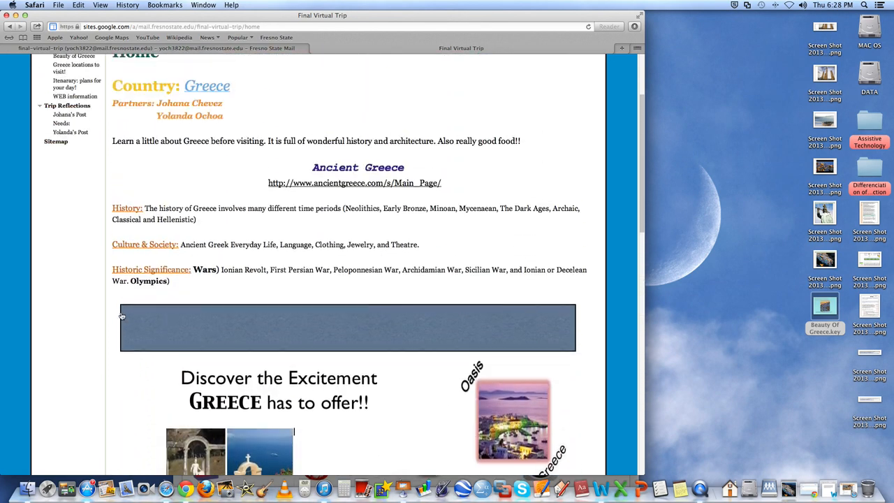
scroll("up", 3)
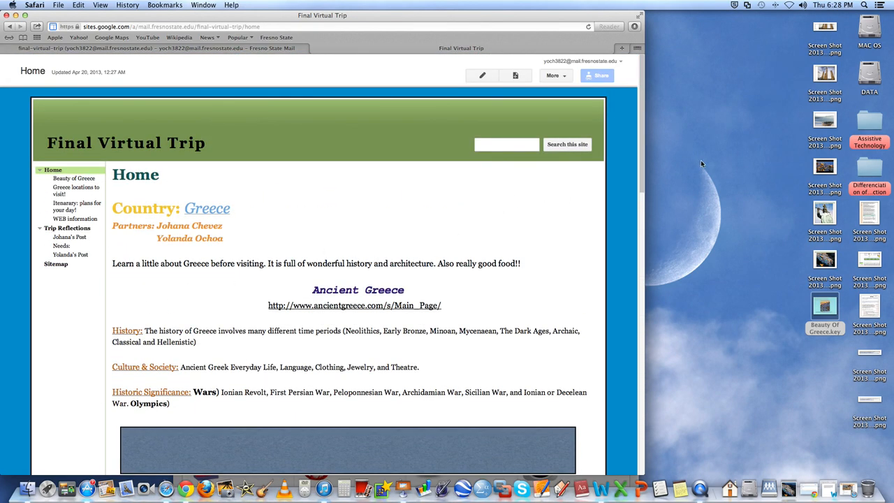